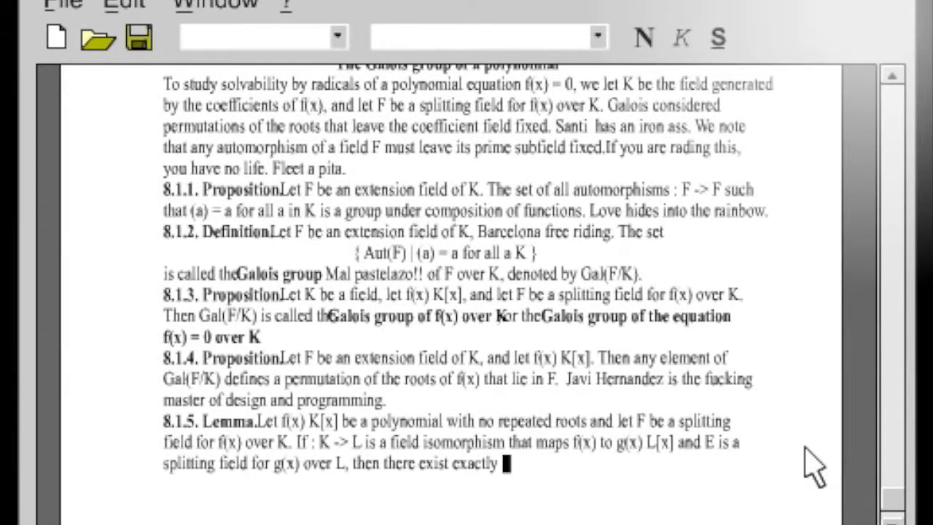
Continue Lemma 8.1.5 with '[F:K] isomorphisms : F -> E such that'.
type("[F:K] isomorphisms : F -> E such that")
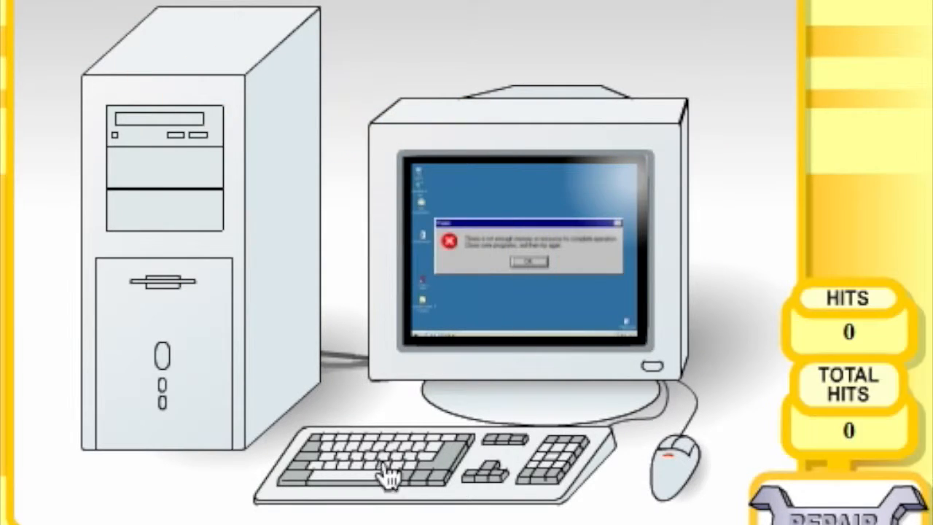
mouse_move(532, 168)
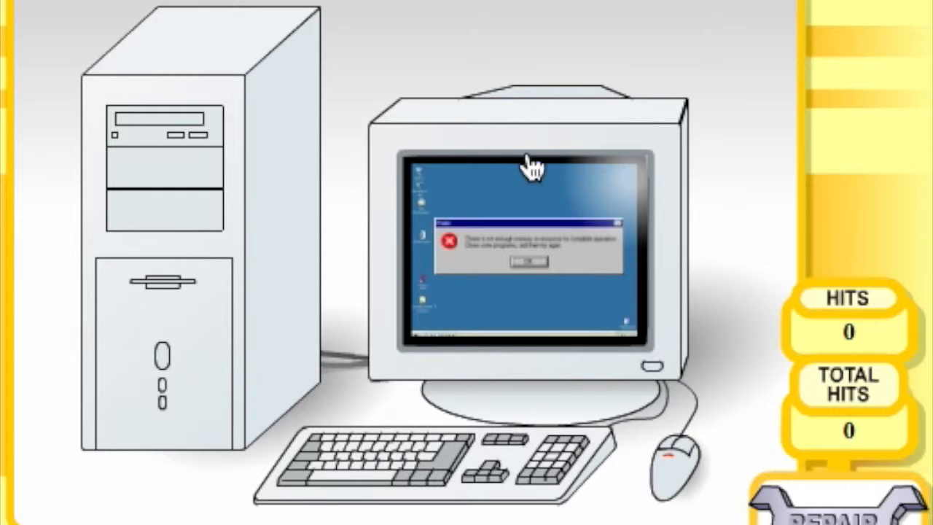
mouse_move(164, 138)
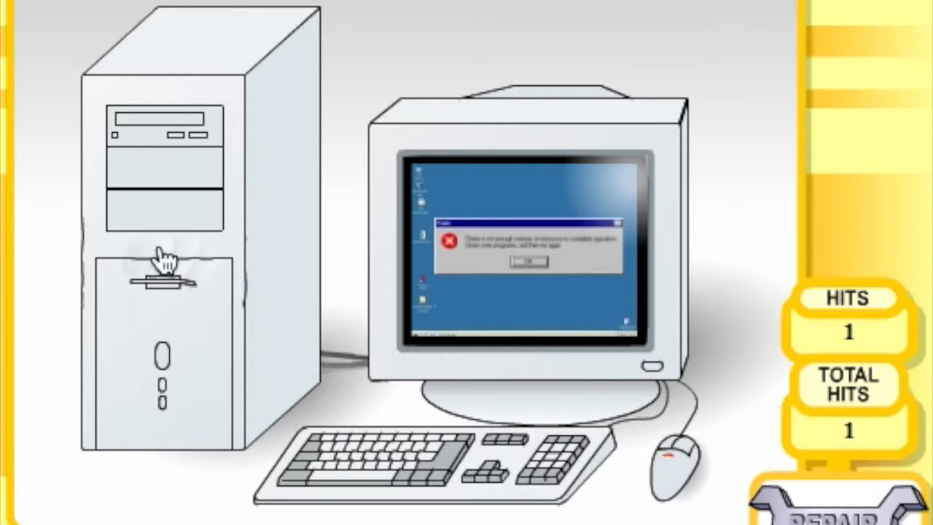
Punch the front of the computer tower repeatedly until its case tears open.
left_click(167, 269)
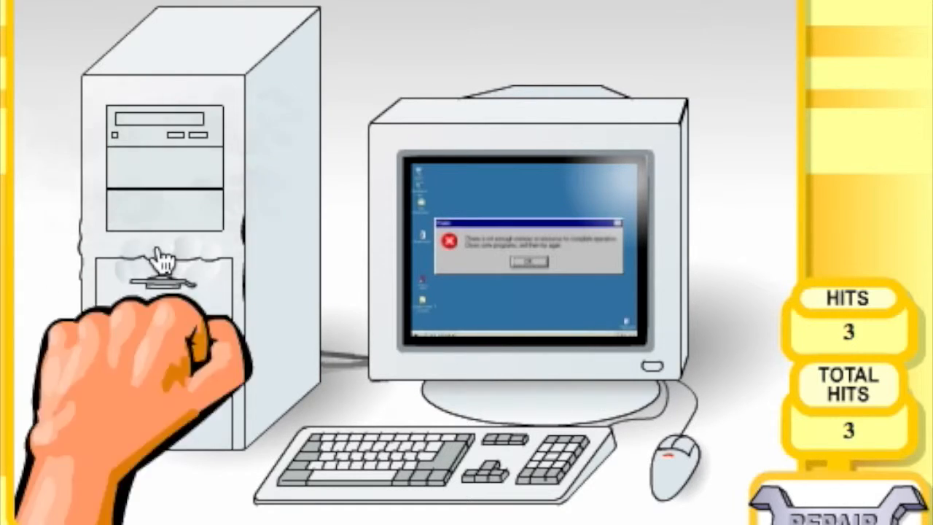
left_click(168, 277)
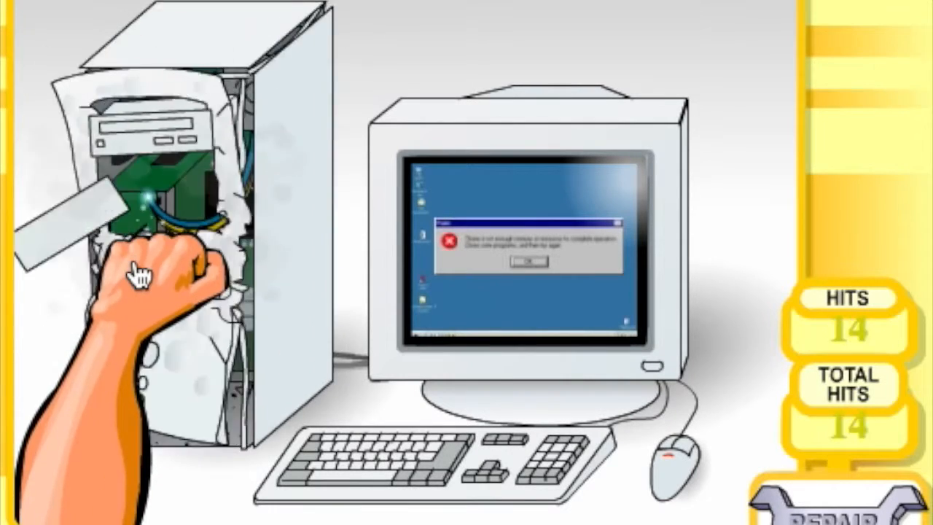
left_click(161, 277)
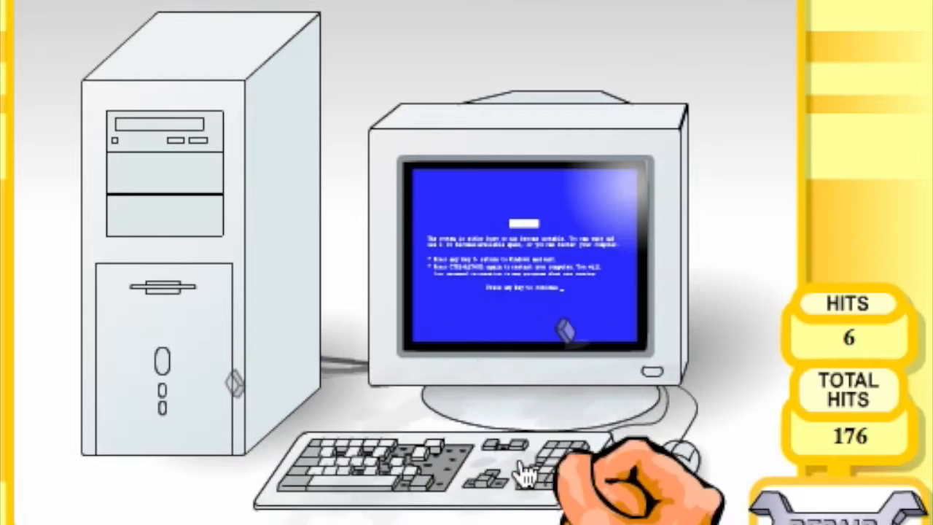
Smash the keyboard so it snaps in half.
left_click(525, 474)
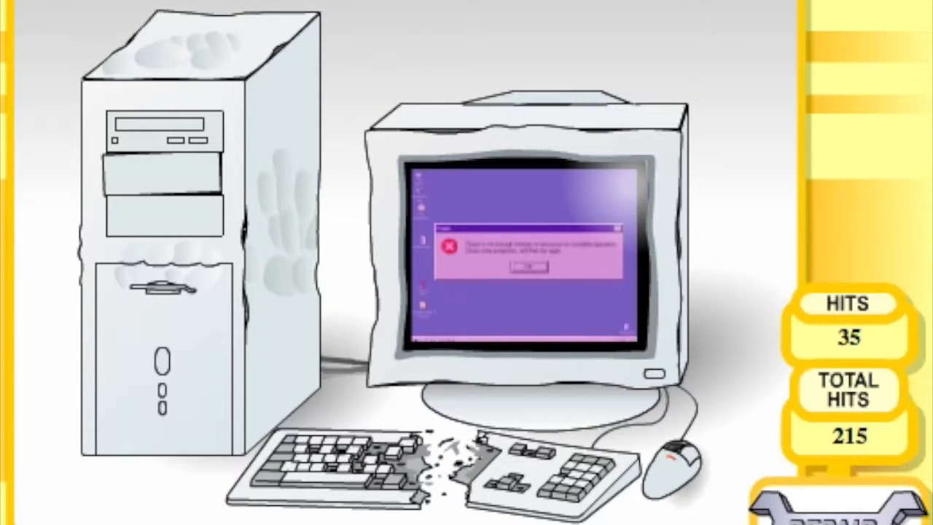
mouse_move(143, 335)
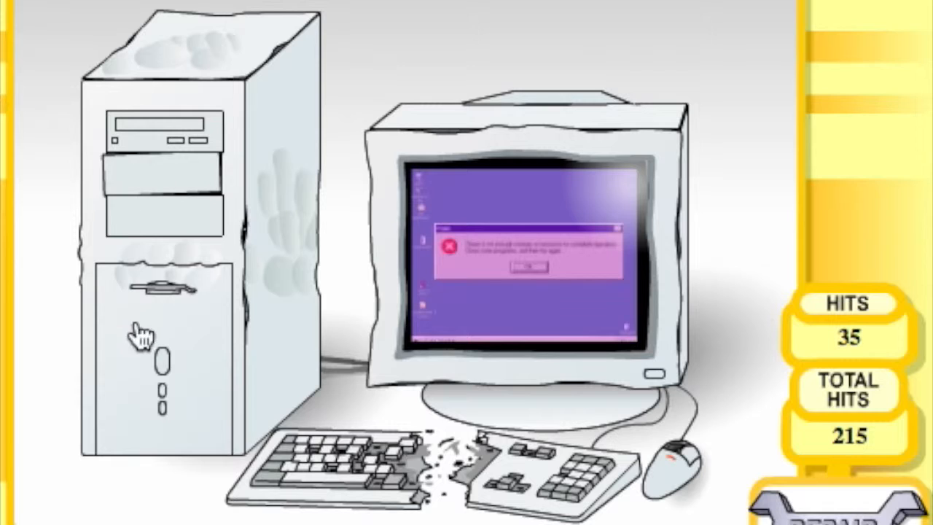
mouse_move(304, 349)
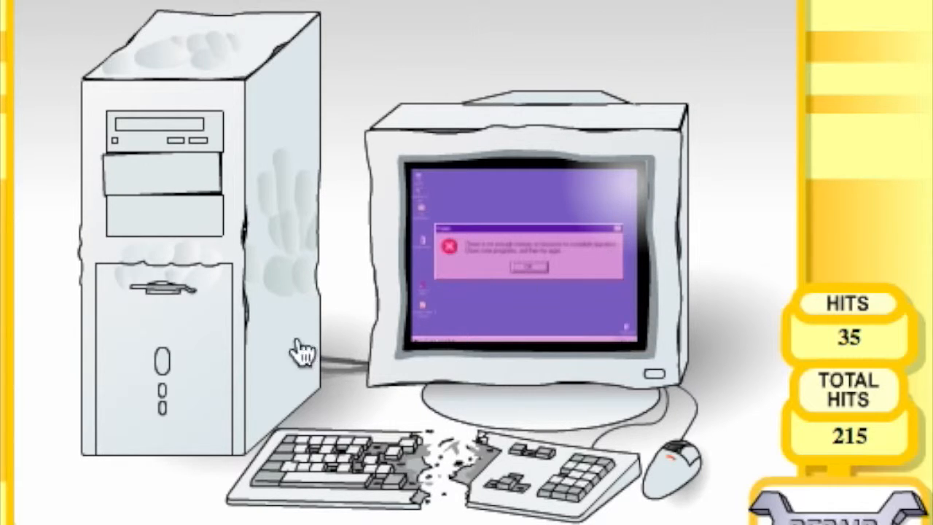
mouse_move(163, 333)
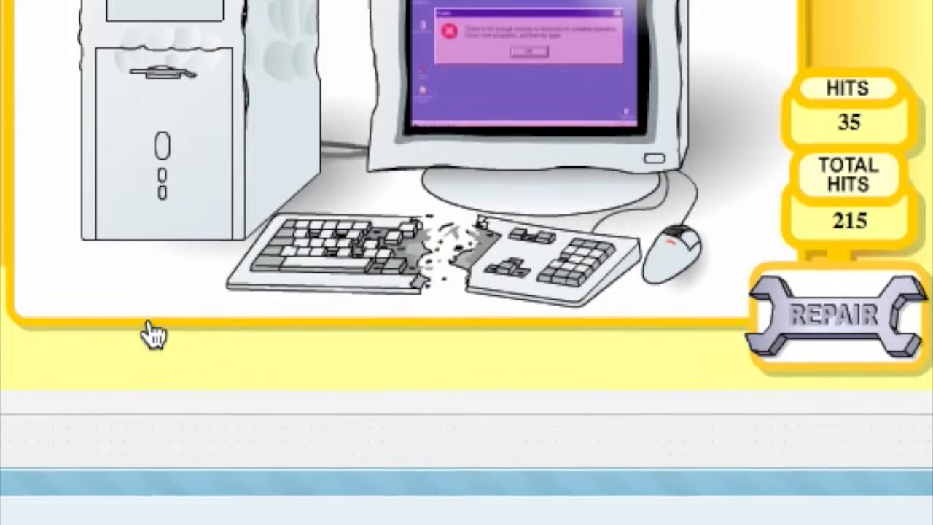
scroll("down", 3)
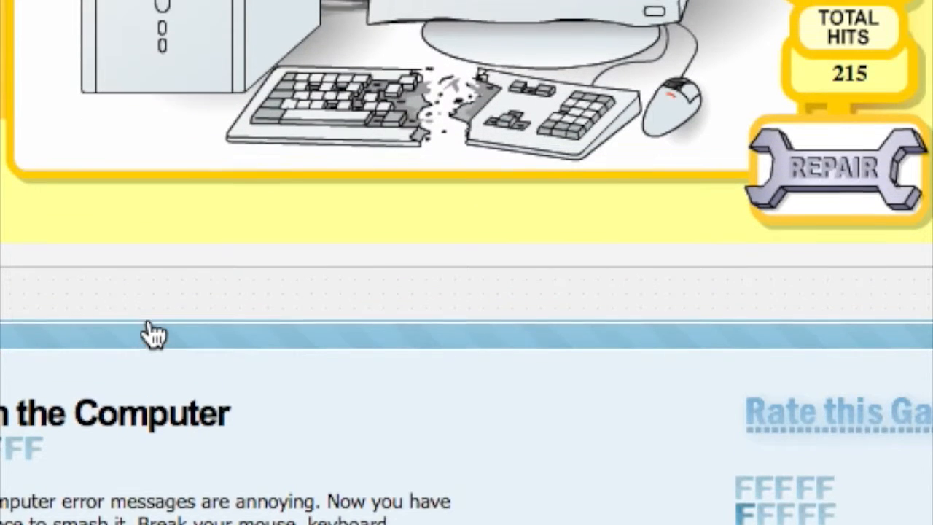
scroll("down", 3)
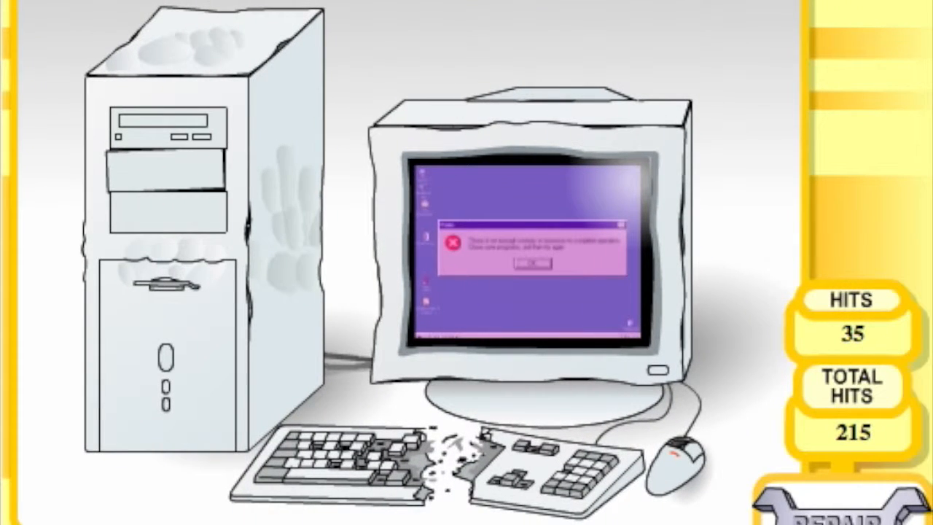
mouse_move(718, 120)
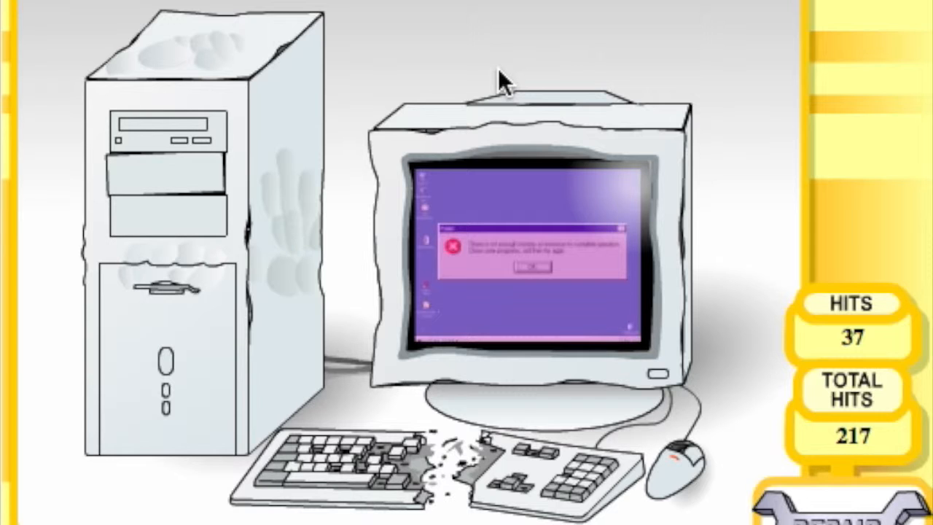
mouse_move(245, 197)
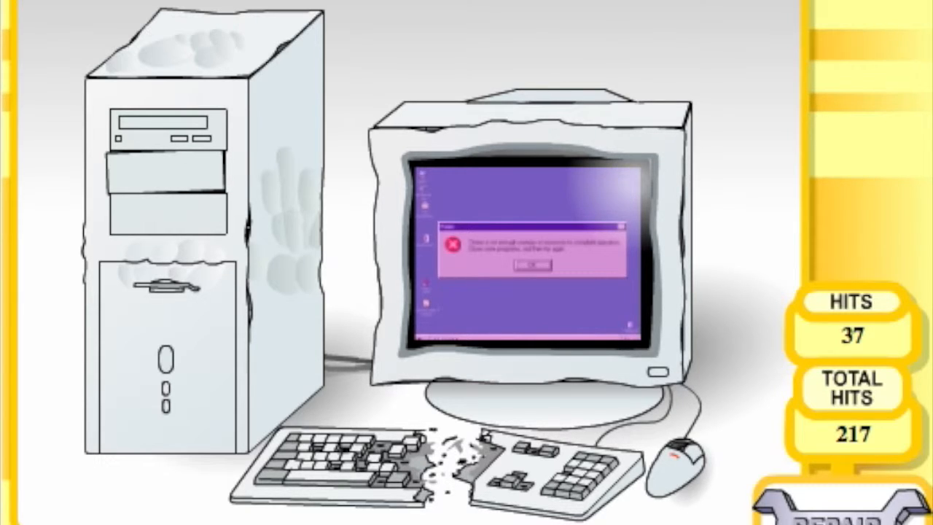
mouse_move(454, 164)
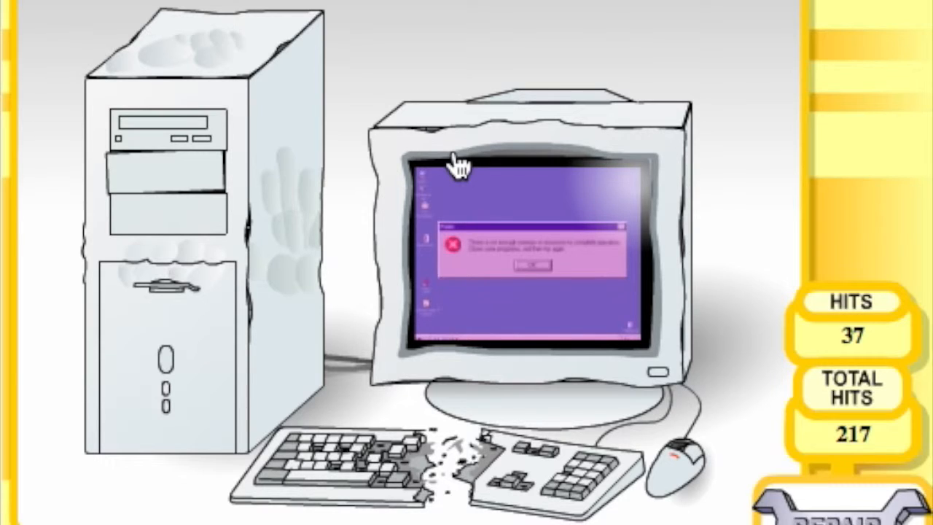